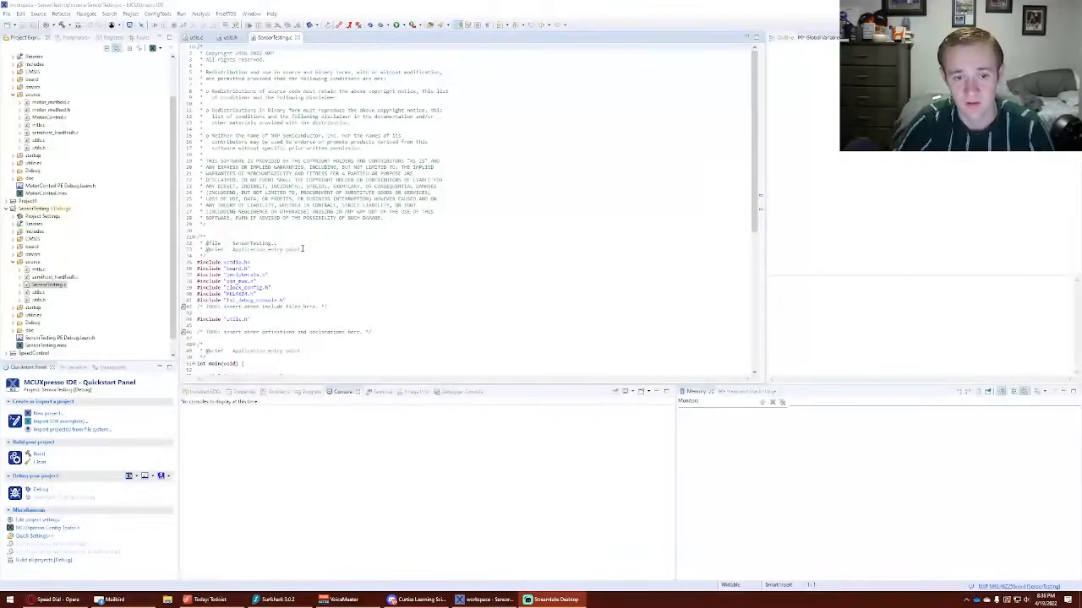
Step: Scroll SensorTesting.c down to main() and select the SW2_pressed call in the while loop
scroll(down, 3)
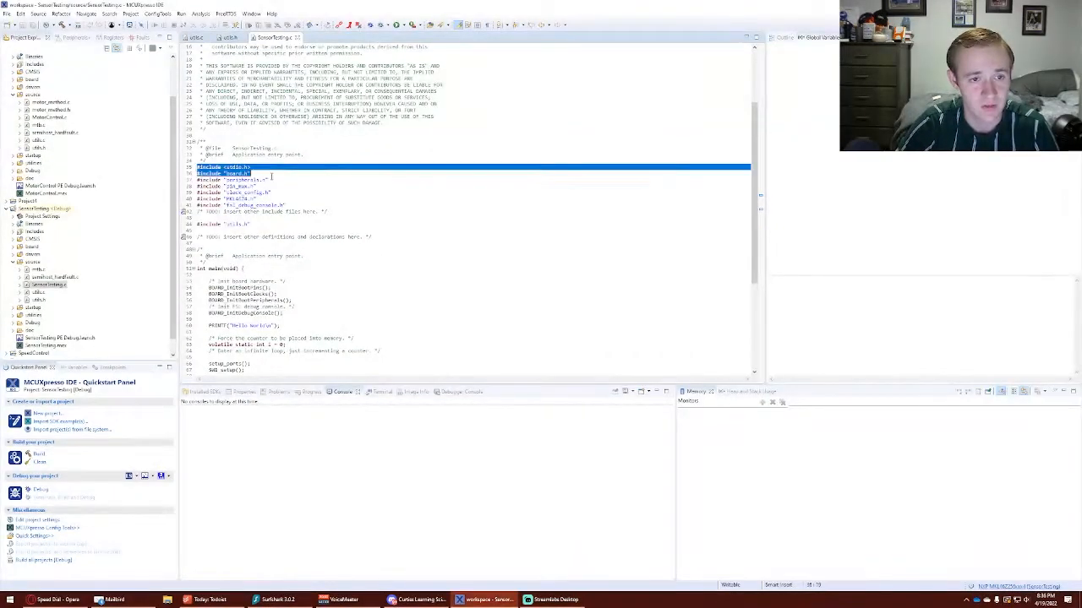
scroll(down, 3)
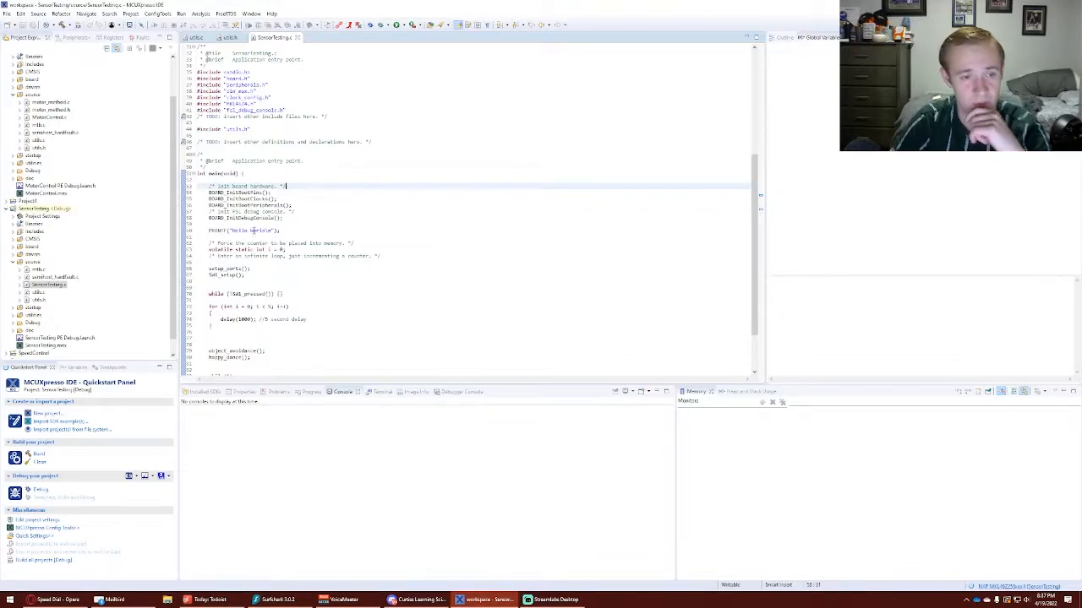
click(245, 230)
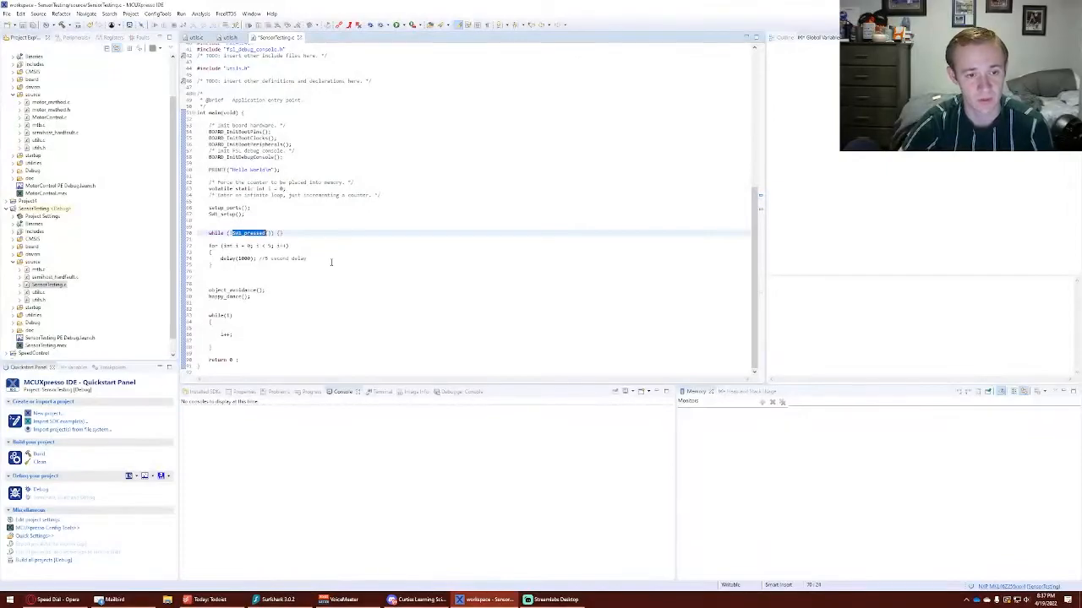
drag(209, 245, 307, 263)
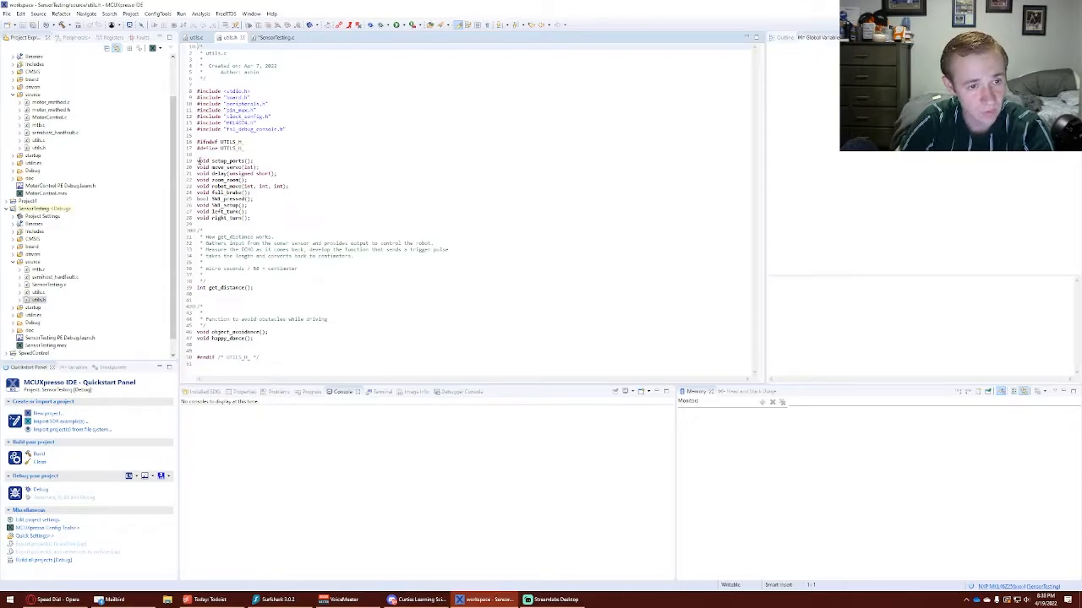
Step: Cross-check the object_avoidance and robot_move calls against utils.h, selecting the SW2_pressed declaration
click(272, 160)
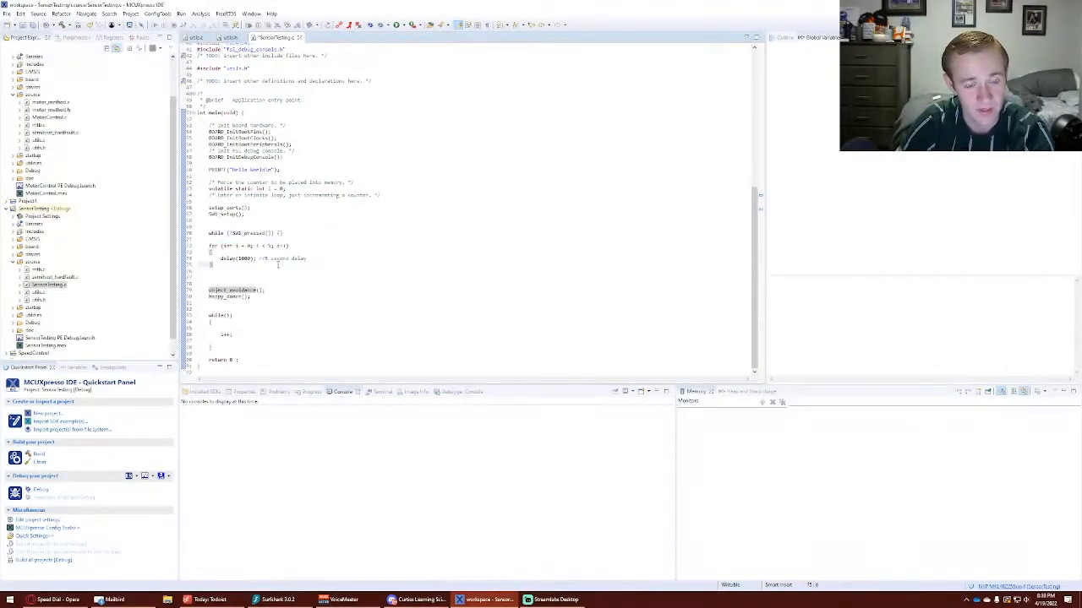
click(195, 37)
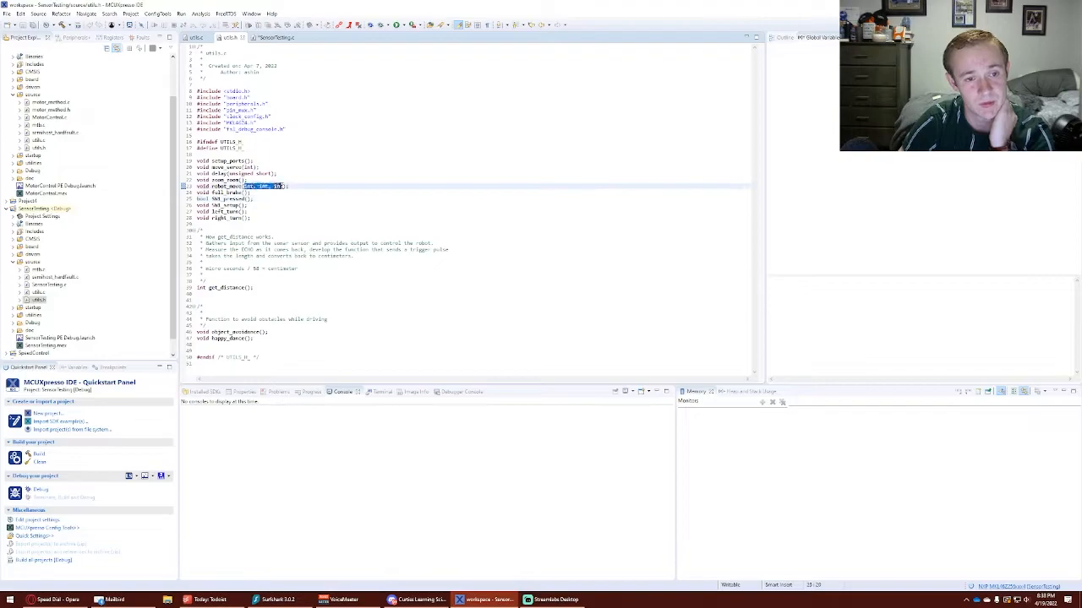
click(203, 38)
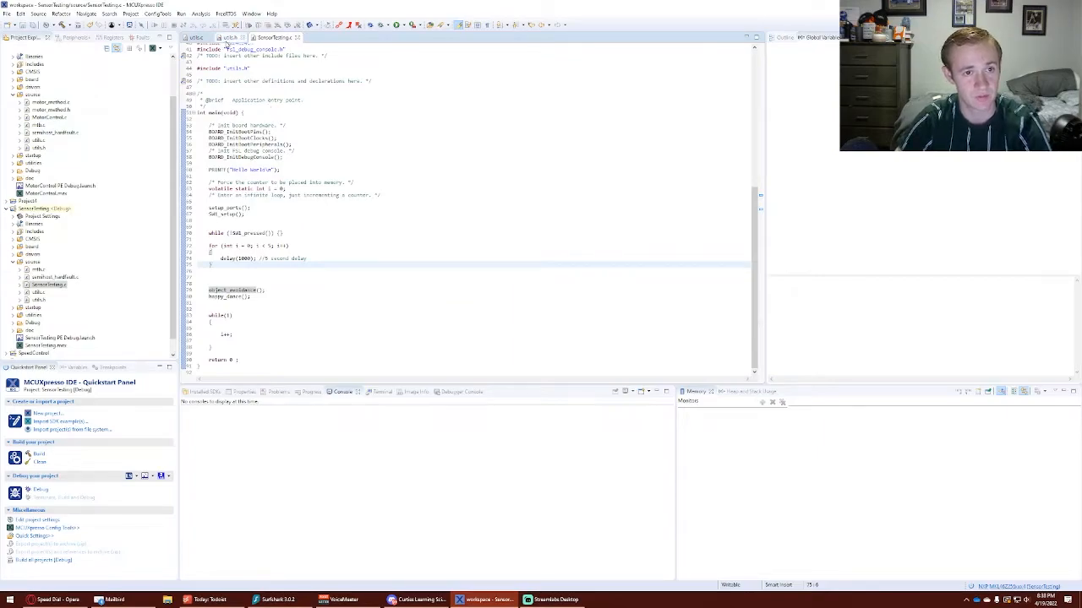
click(198, 37)
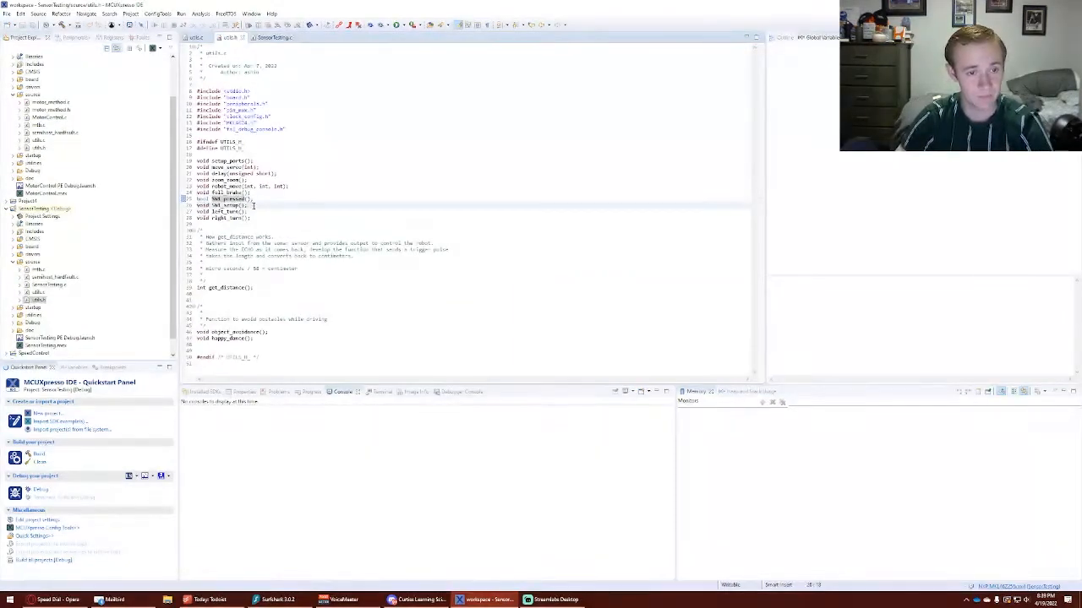
mouse_move(228, 198)
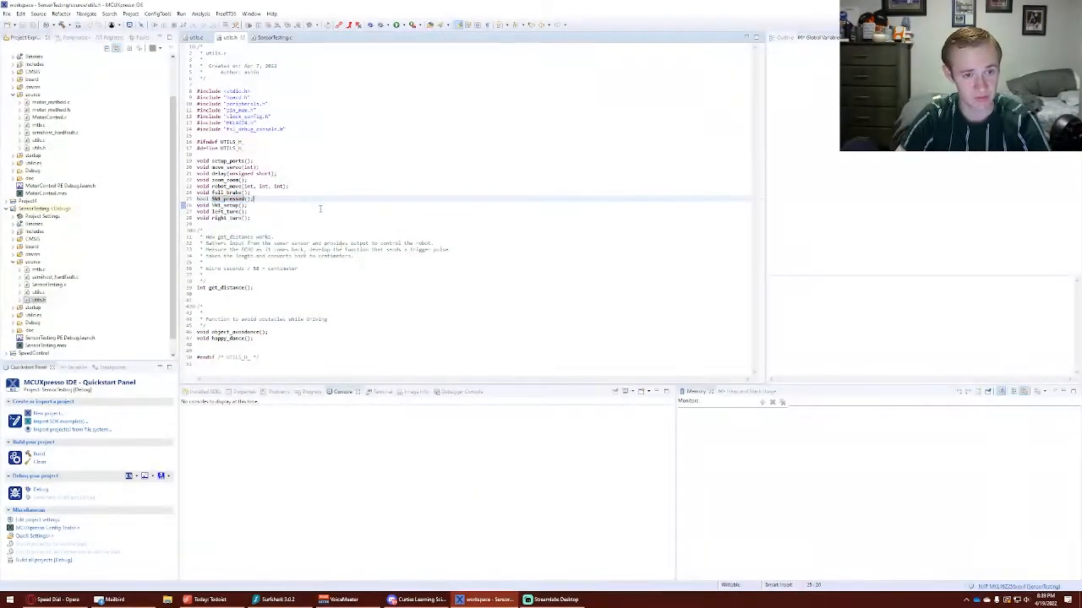
drag(198, 211, 250, 218)
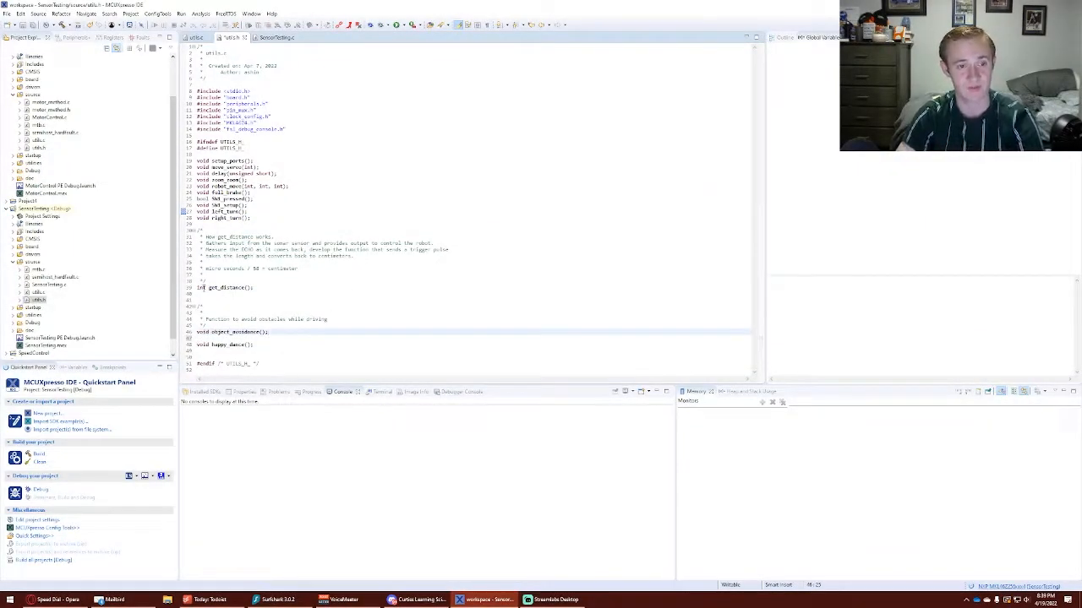
double_click(224, 243)
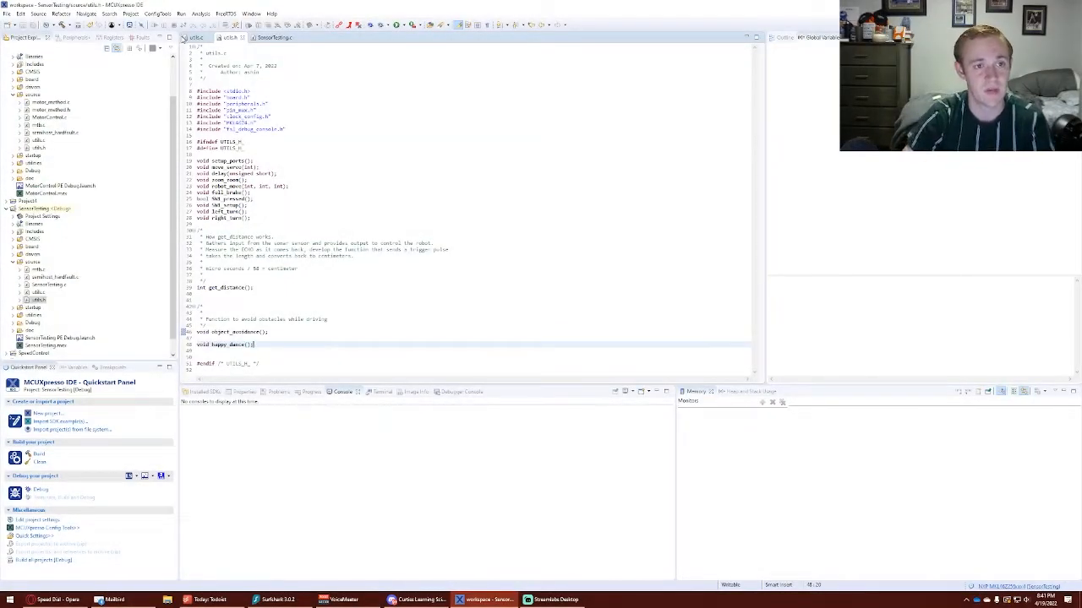
scroll(down, 3)
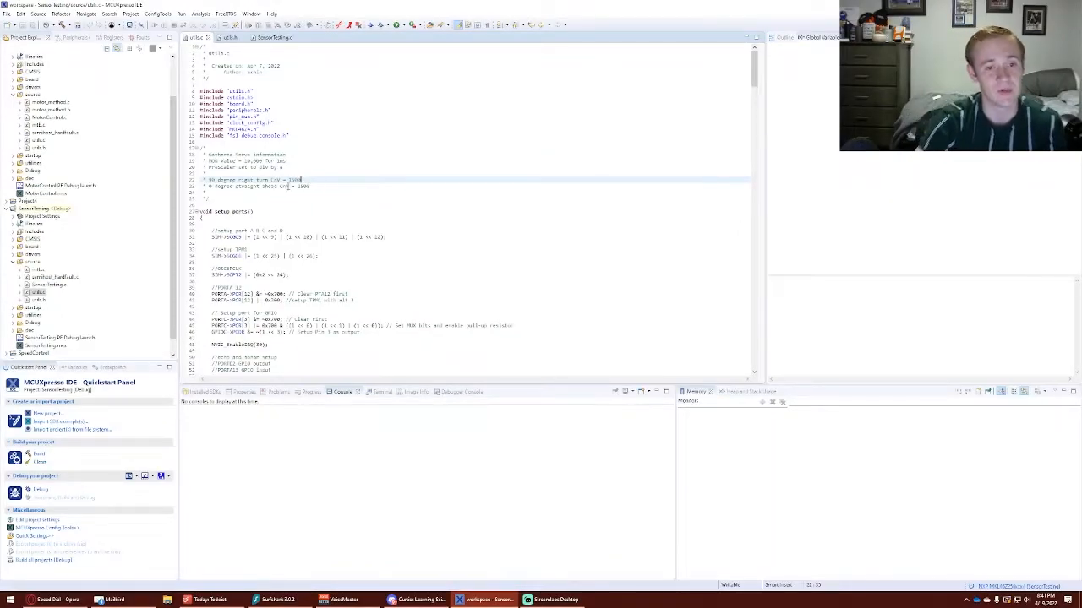
Step: Scroll utils.c past setup_ports to the delay and robot_move implementations
scroll(down, 3)
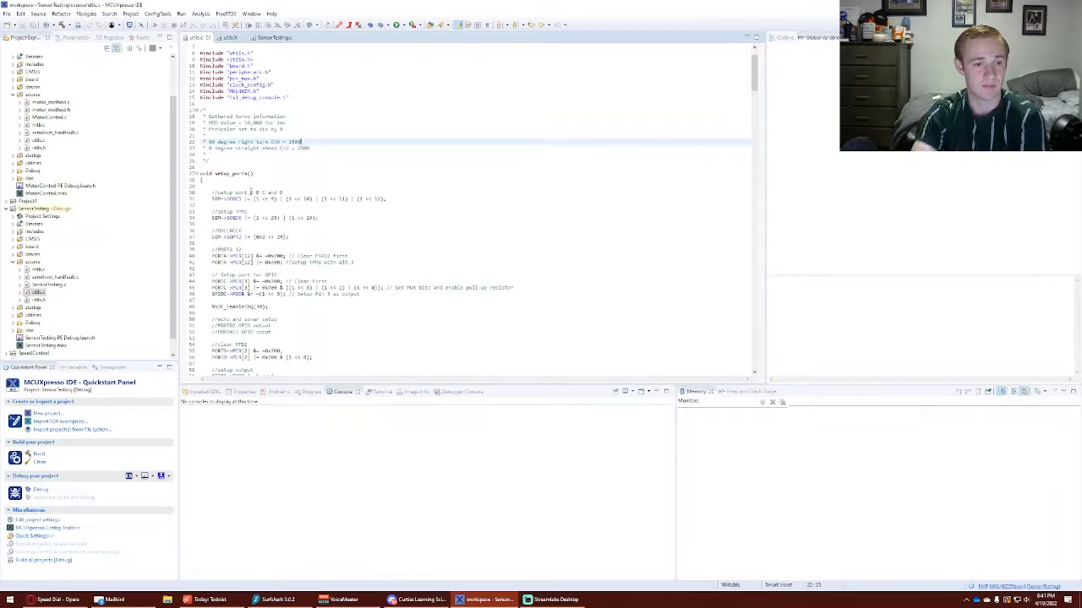
scroll(down, 3)
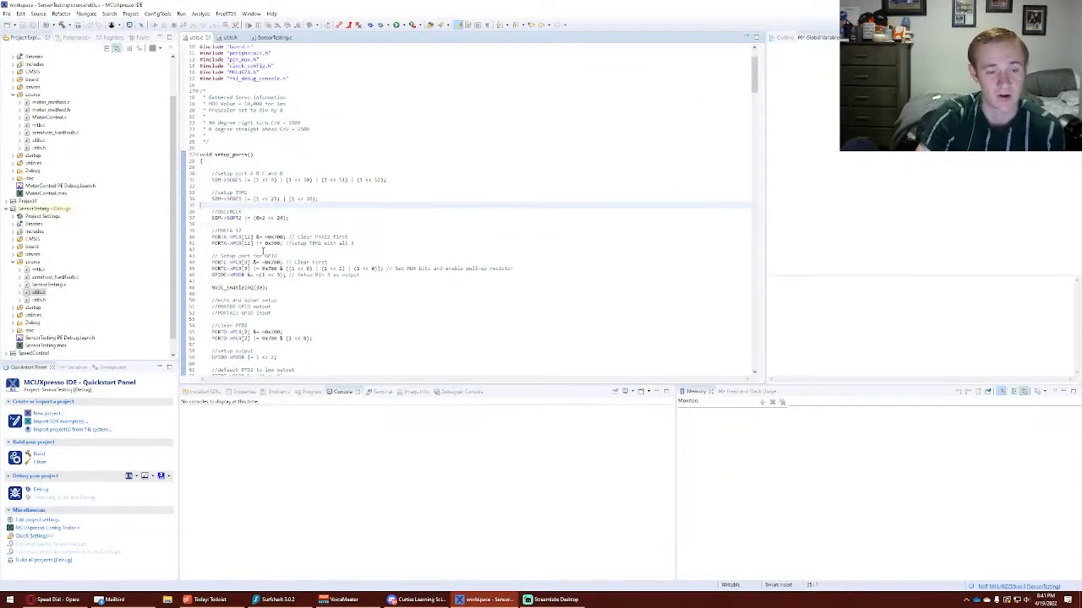
scroll(down, 3)
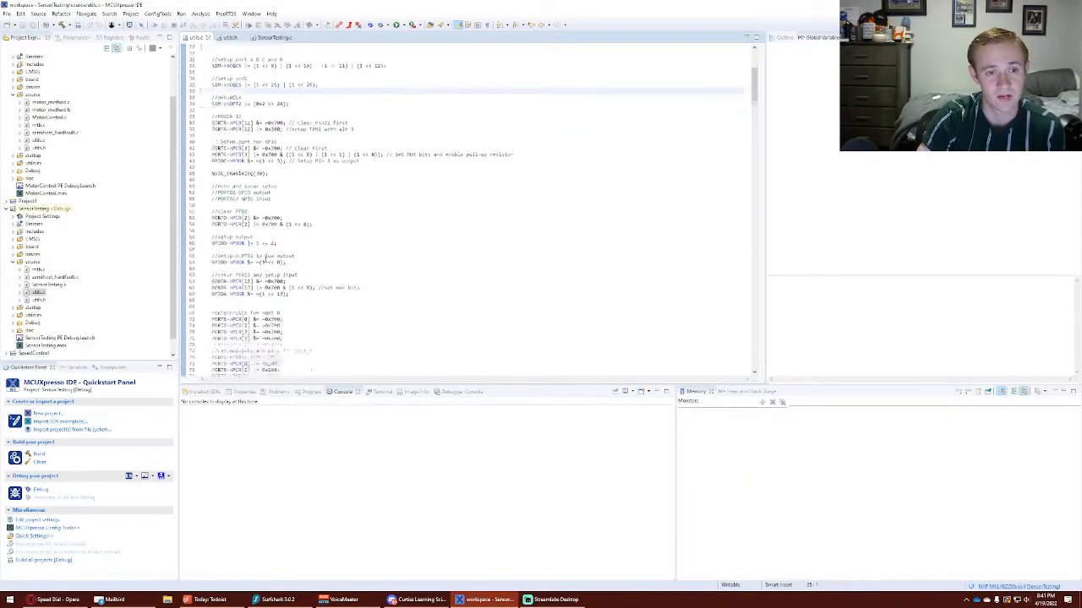
scroll(down, 3)
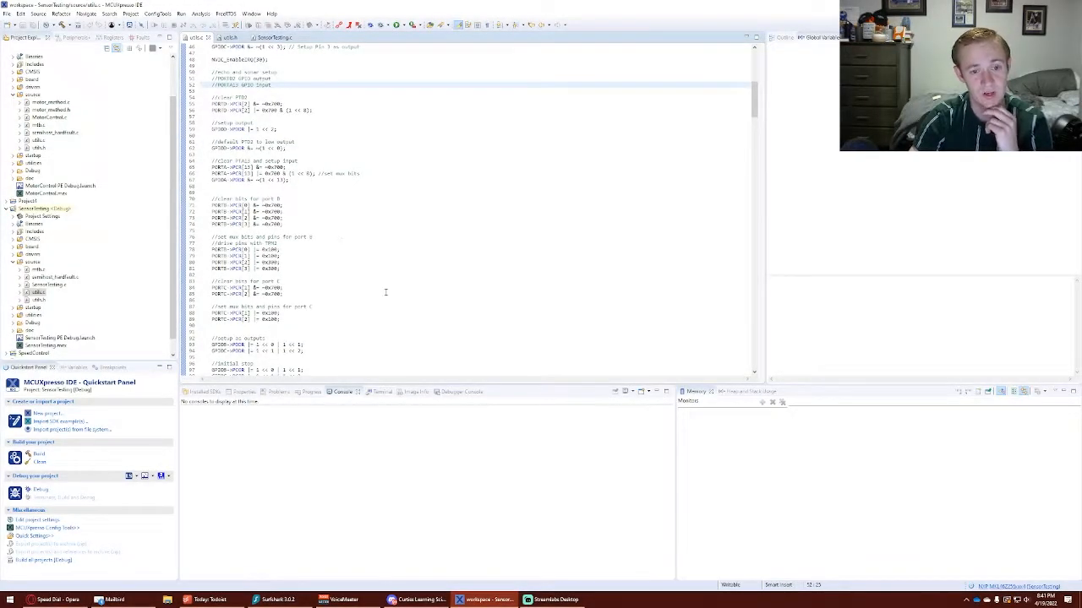
scroll(down, 3)
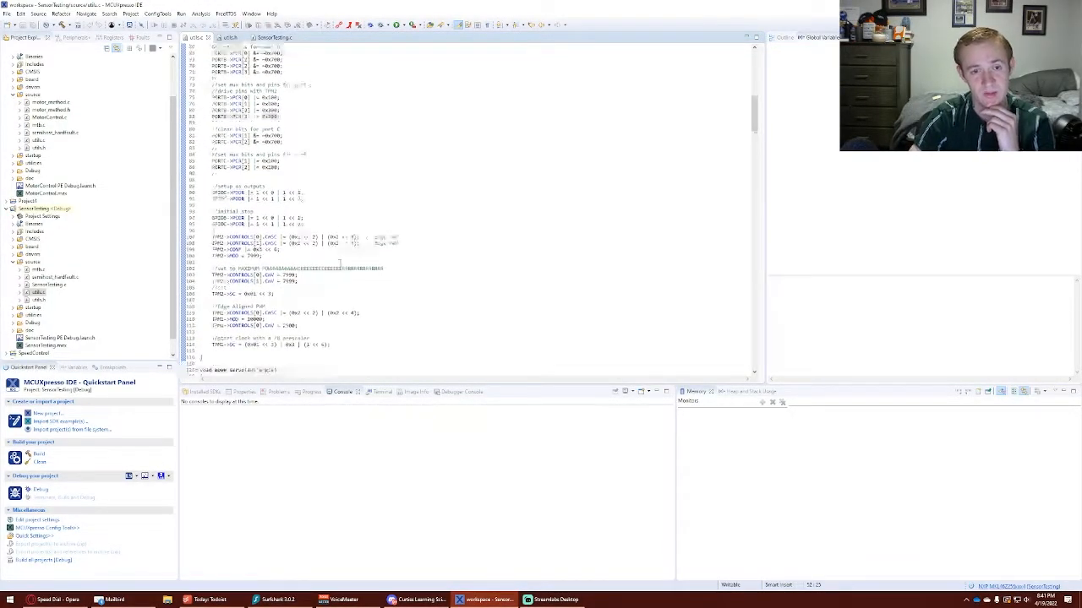
scroll(down, 3)
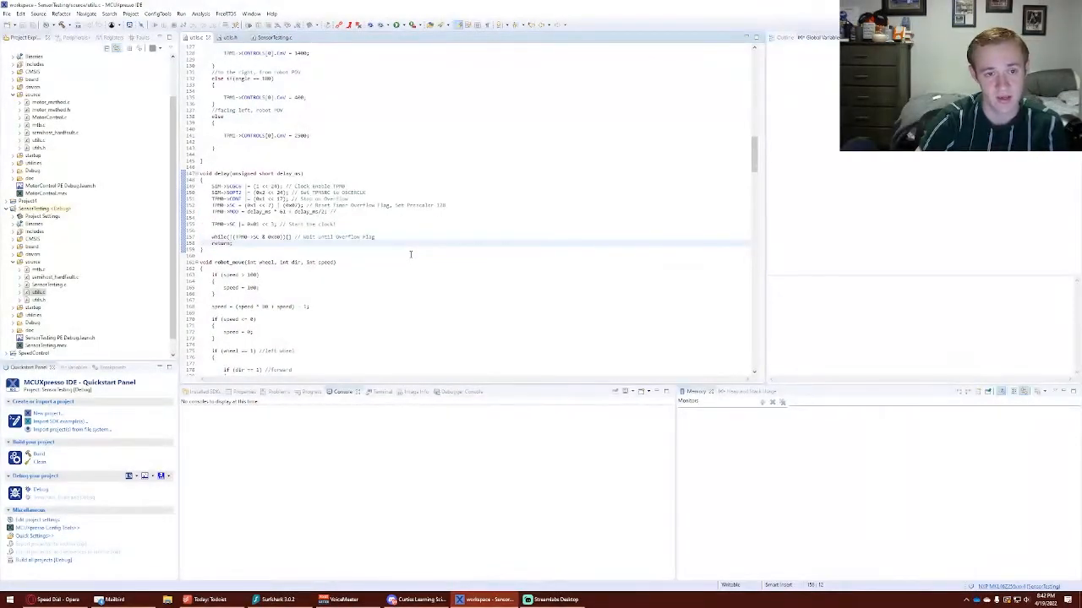
scroll(down, 3)
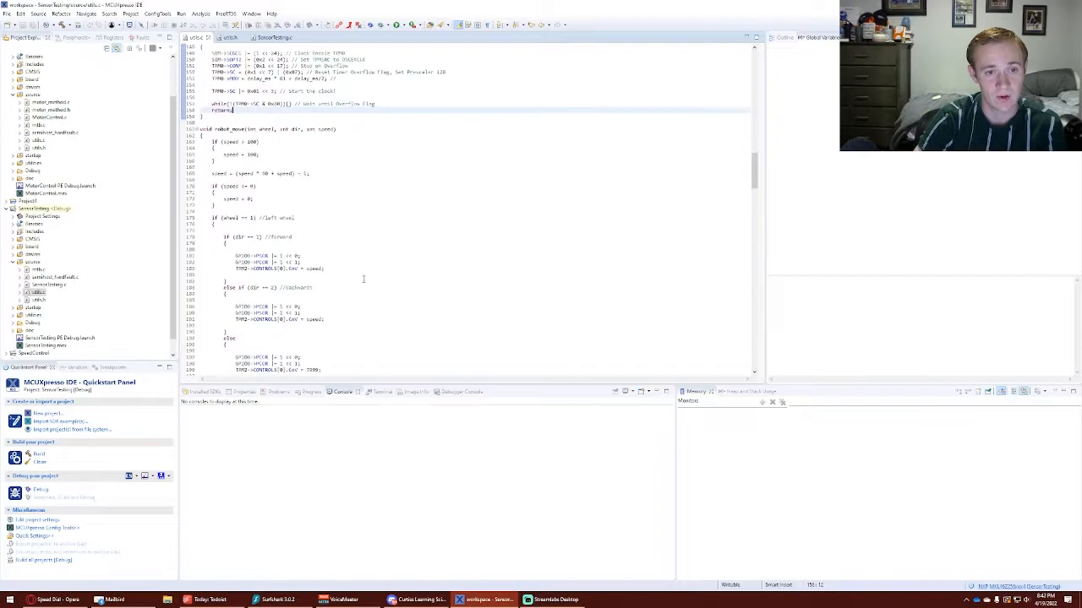
scroll(down, 3)
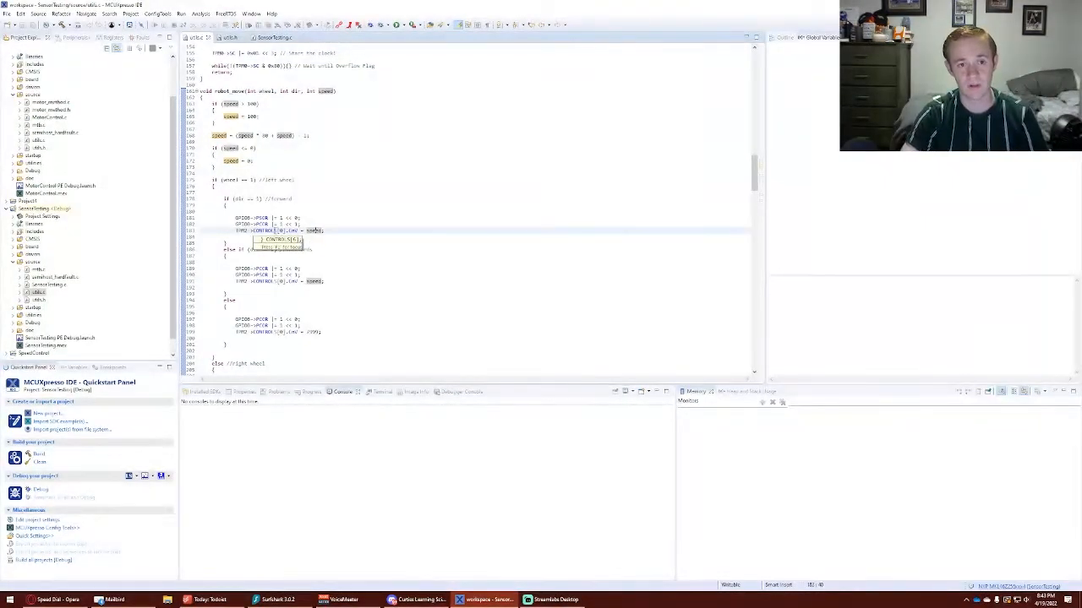
click(368, 236)
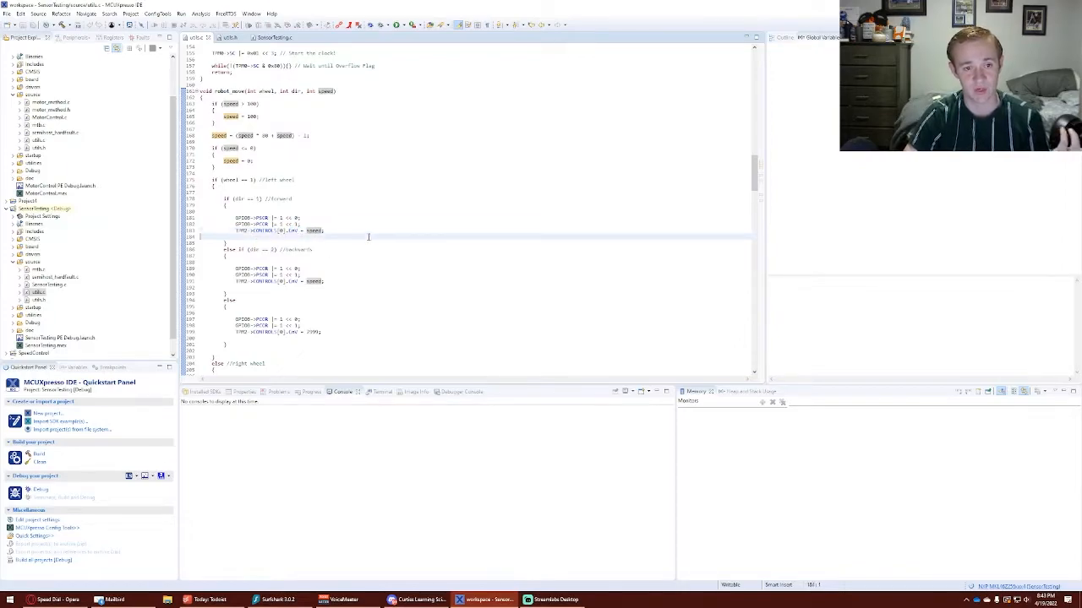
click(376, 230)
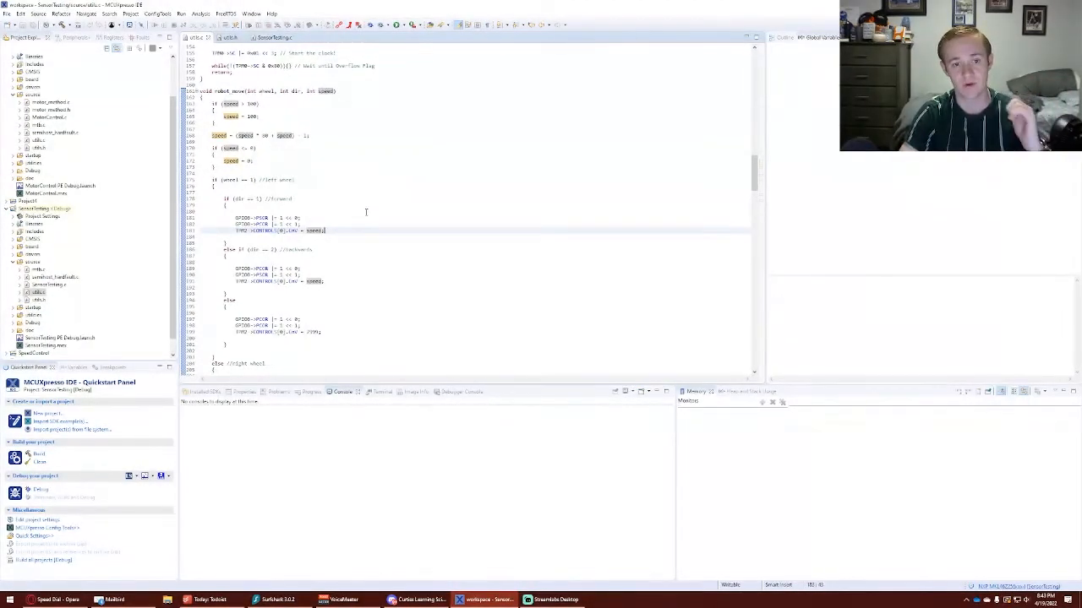
double_click(313, 230)
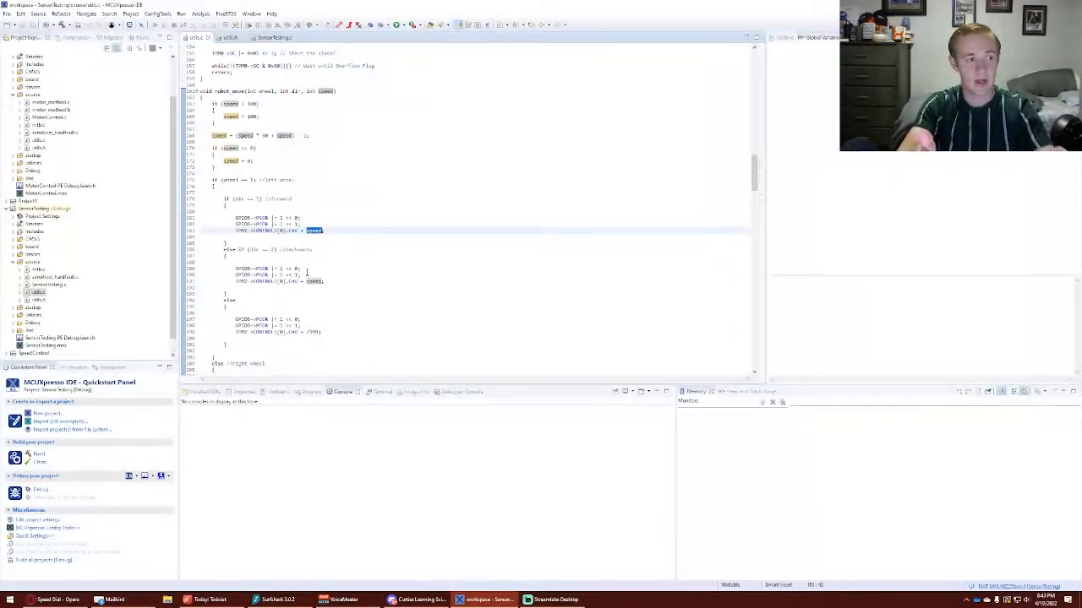
scroll(down, 3)
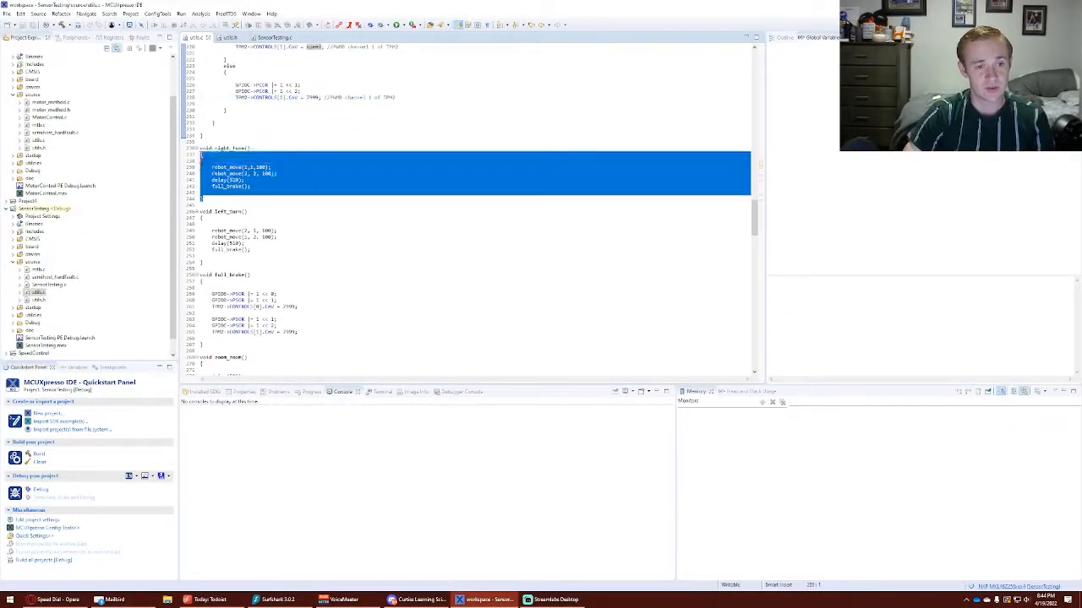
Step: In right_turn, select the arguments of the first robot_move call
click(286, 174)
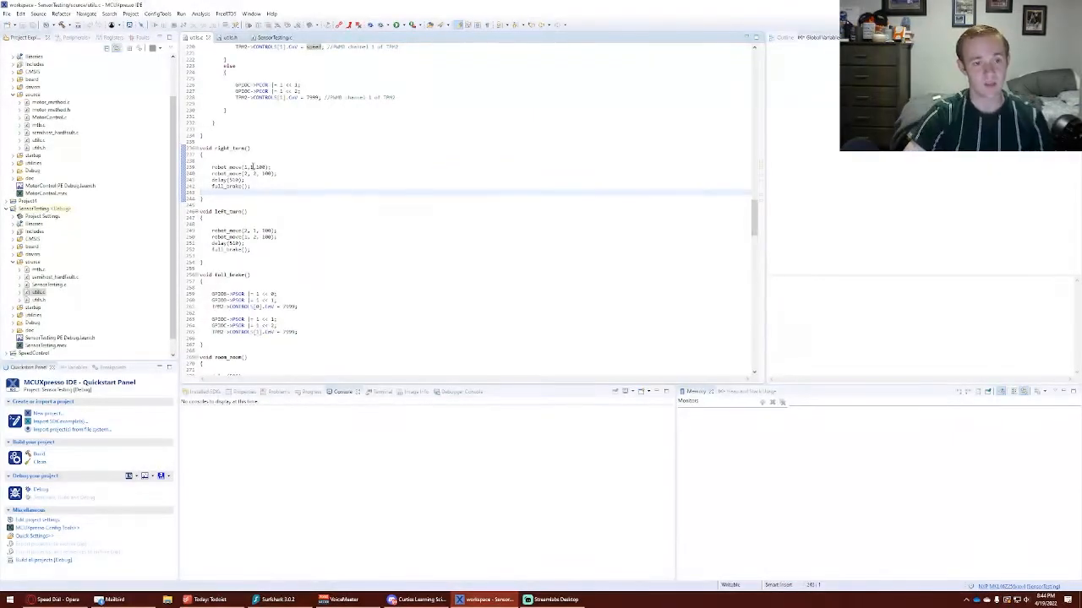
double_click(253, 166)
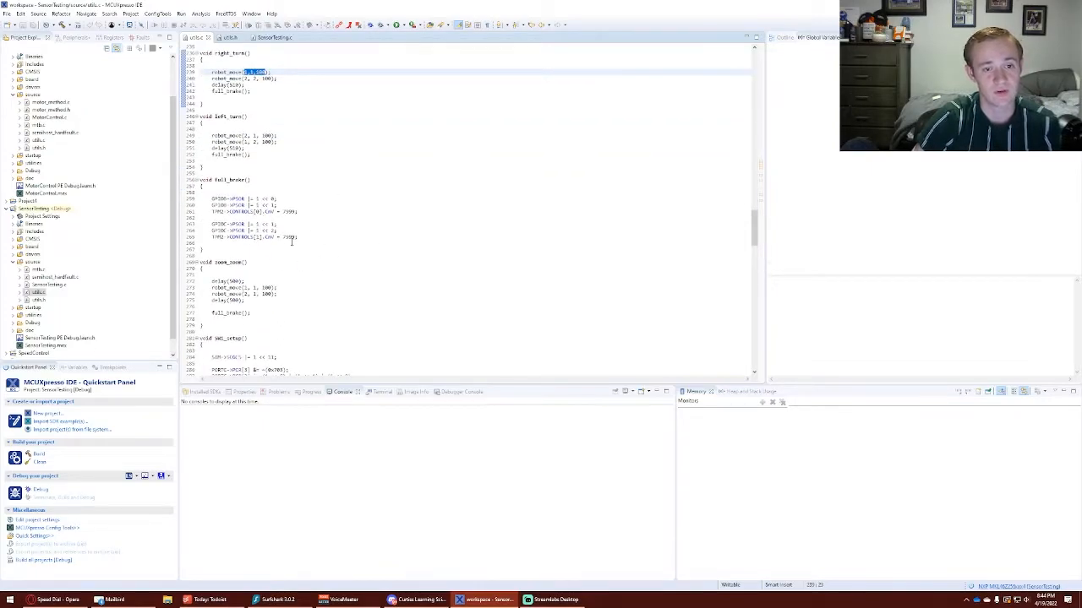
Step: Scroll past zoom_zoom to show SW1_setup, SW1_pressed and the start of get_distance
drag(211, 198, 296, 238)
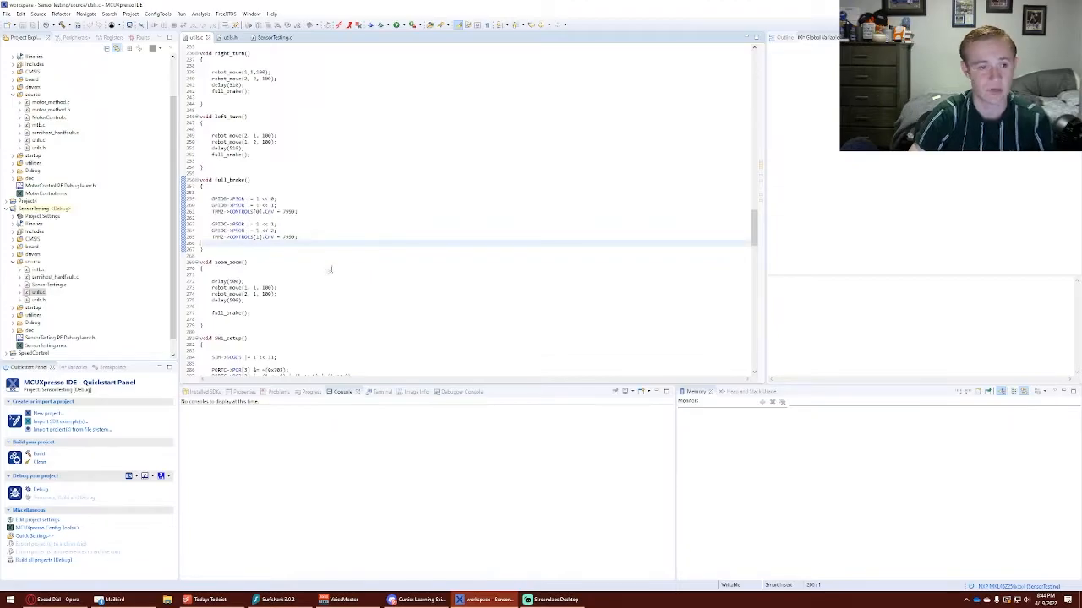
scroll(down, 3)
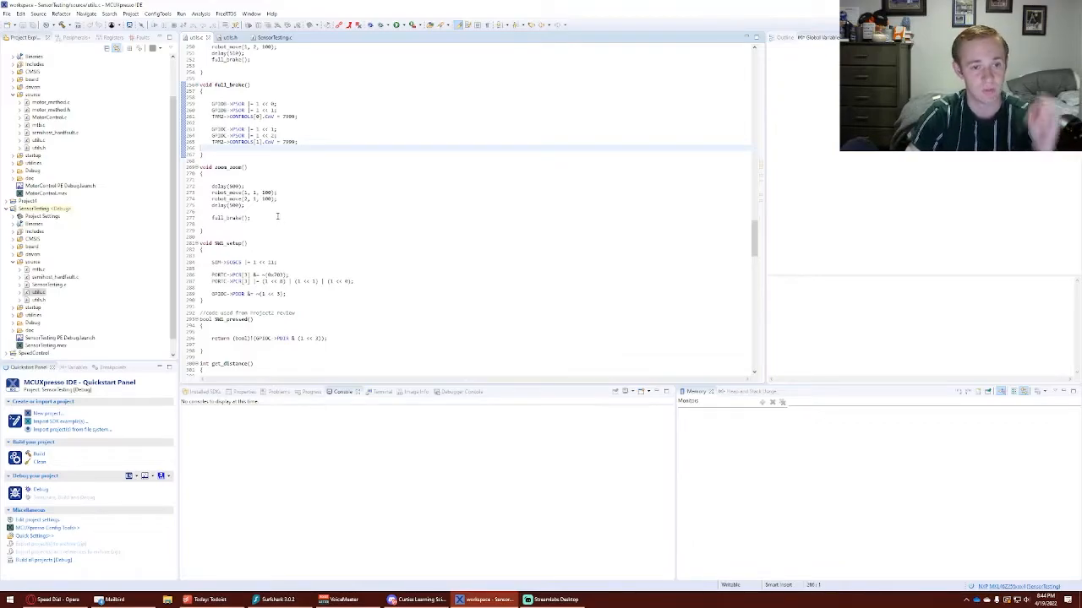
drag(246, 186, 247, 207)
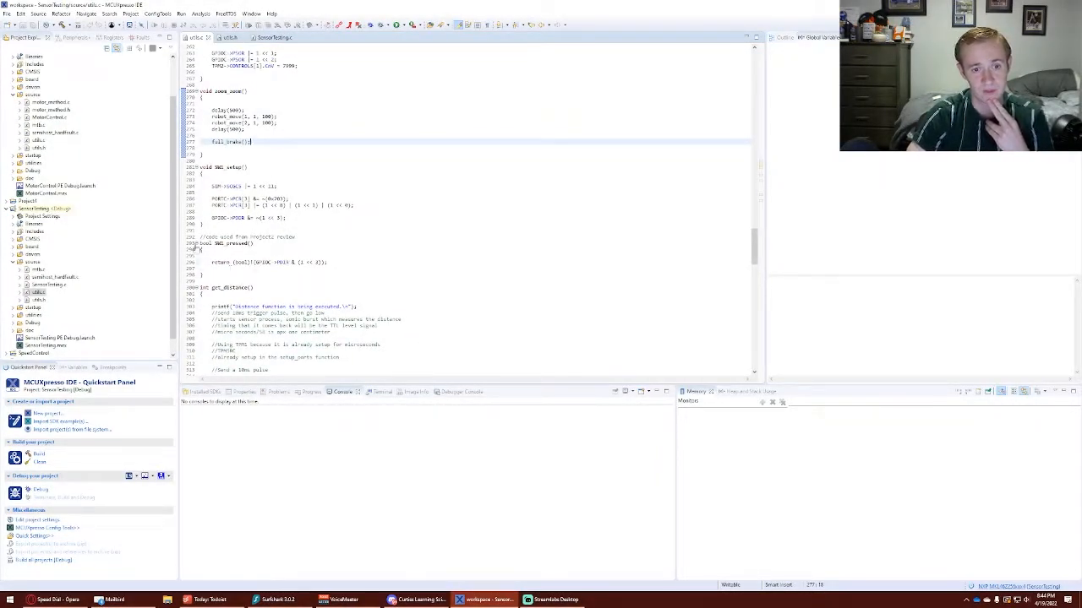
scroll(down, 3)
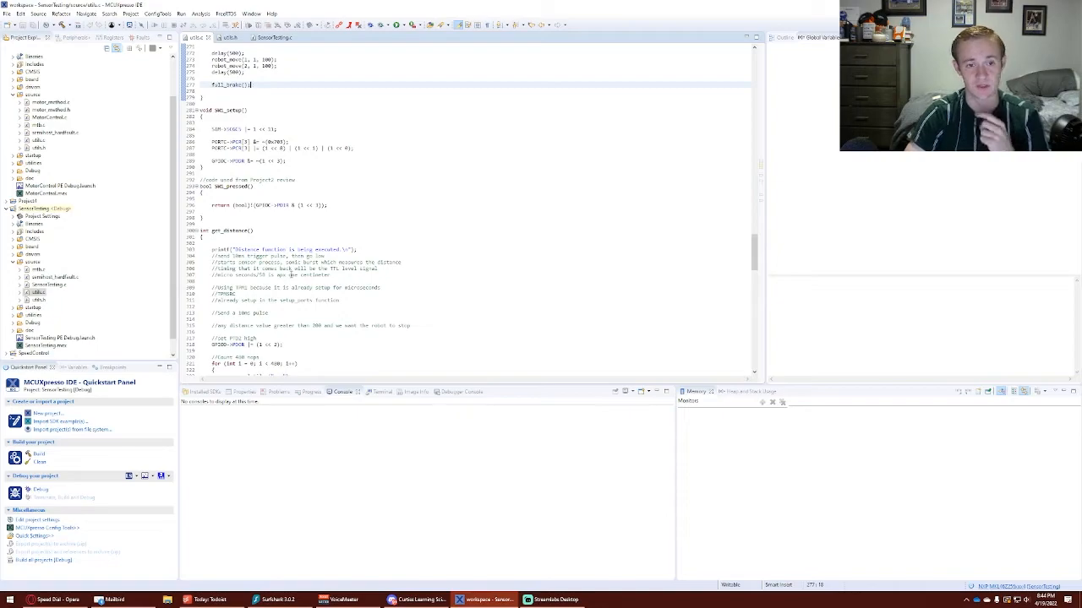
Step: Scroll through get_distance to its centimeters return and the object_avoidance header
scroll(down, 3)
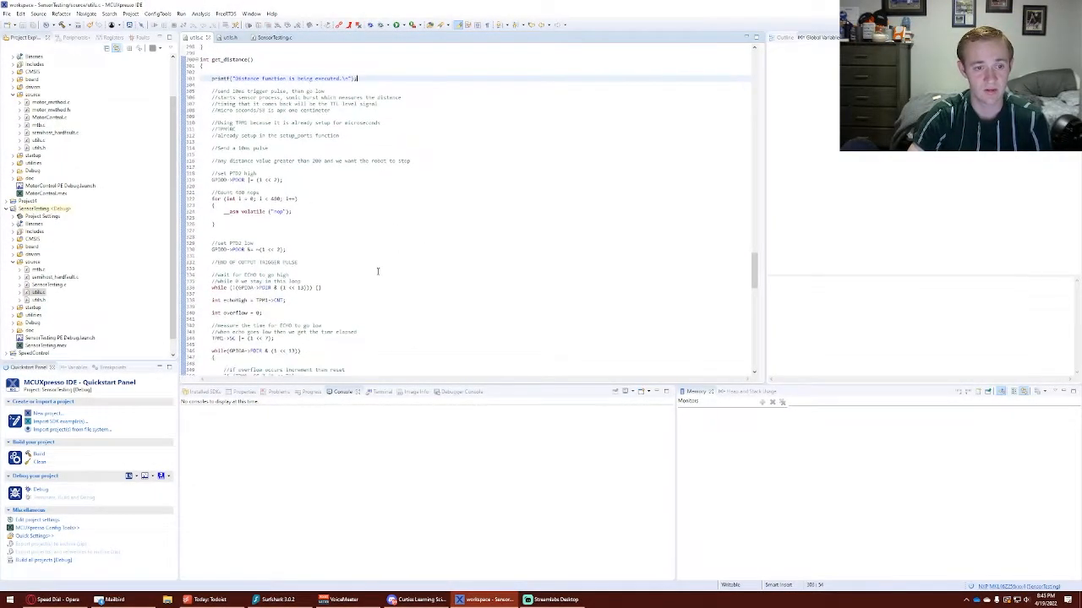
scroll(down, 3)
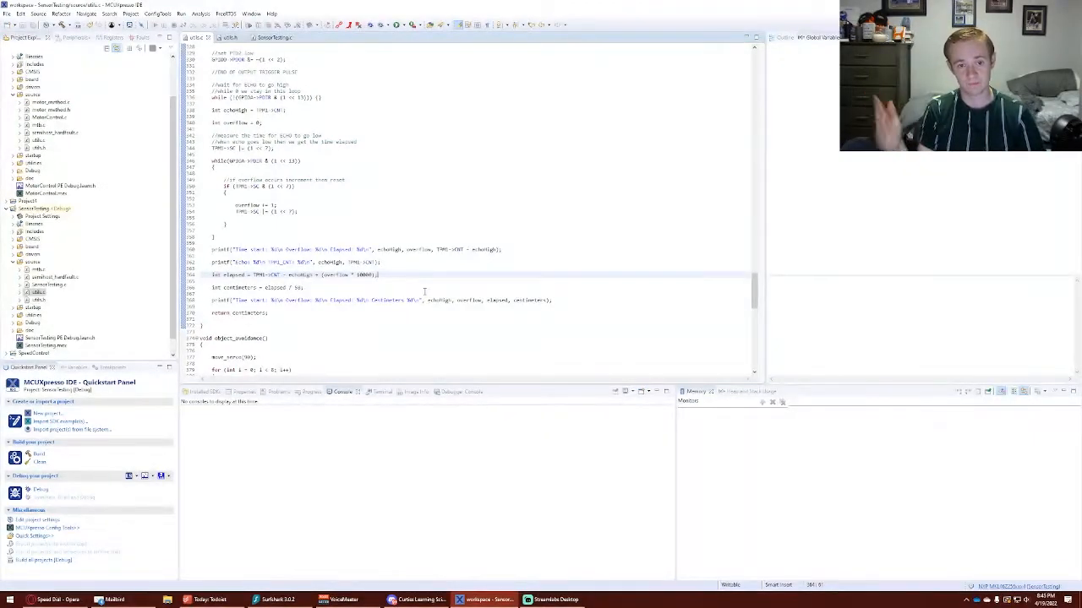
scroll(down, 3)
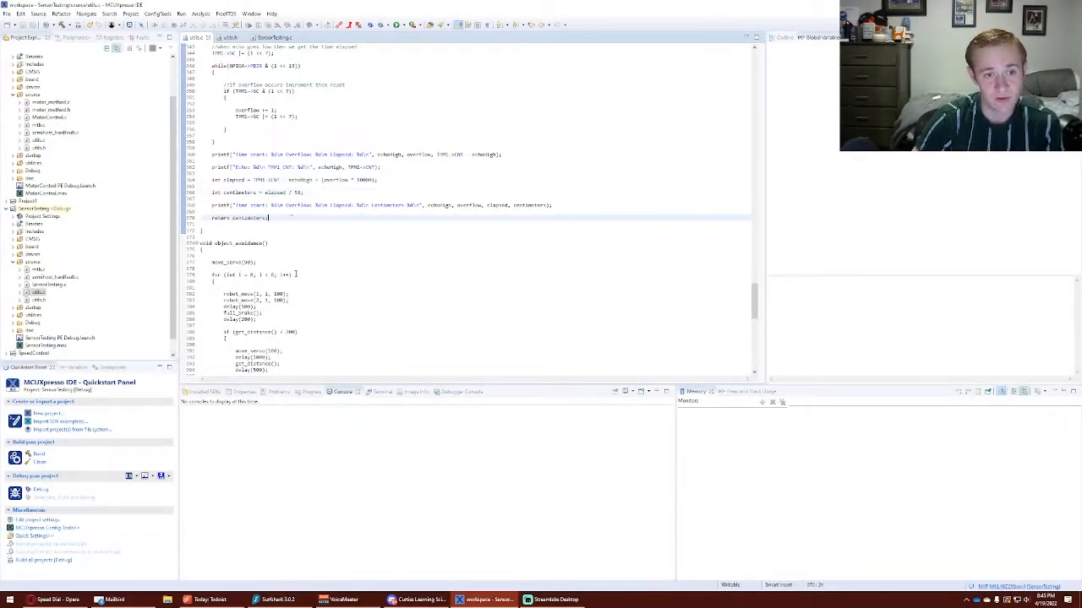
Step: Scroll through object_avoidance's distance checks, marking the turn-around branch end, down to happy_dance
scroll(down, 3)
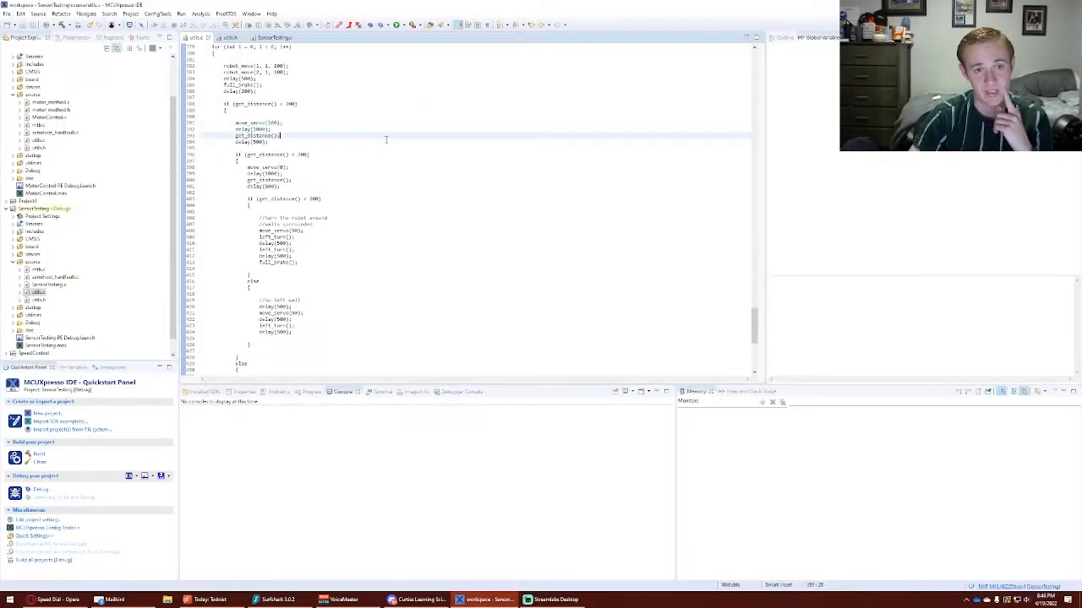
scroll(down, 3)
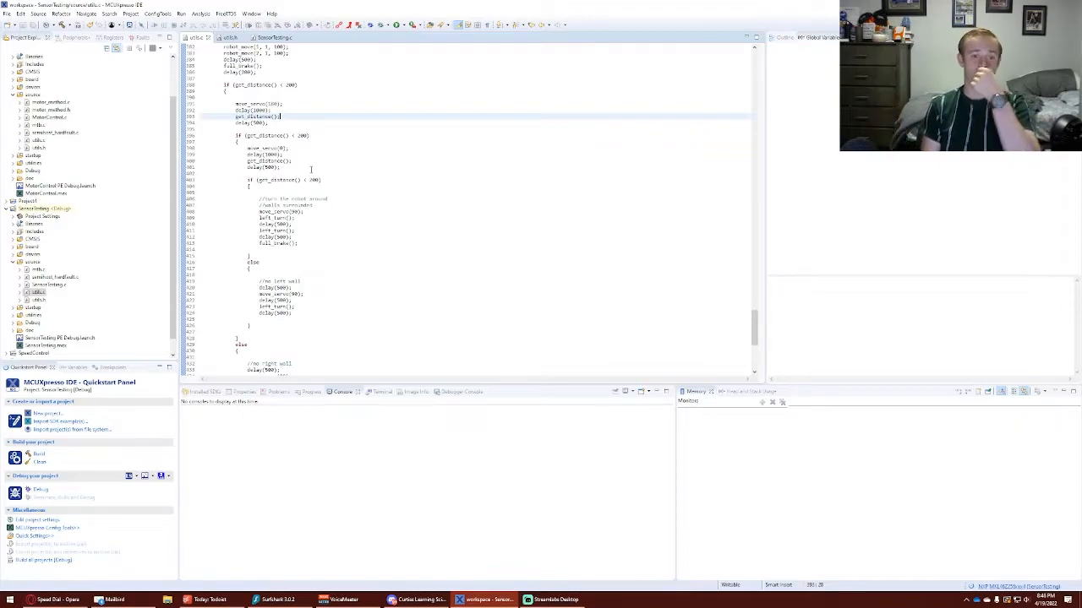
scroll(down, 3)
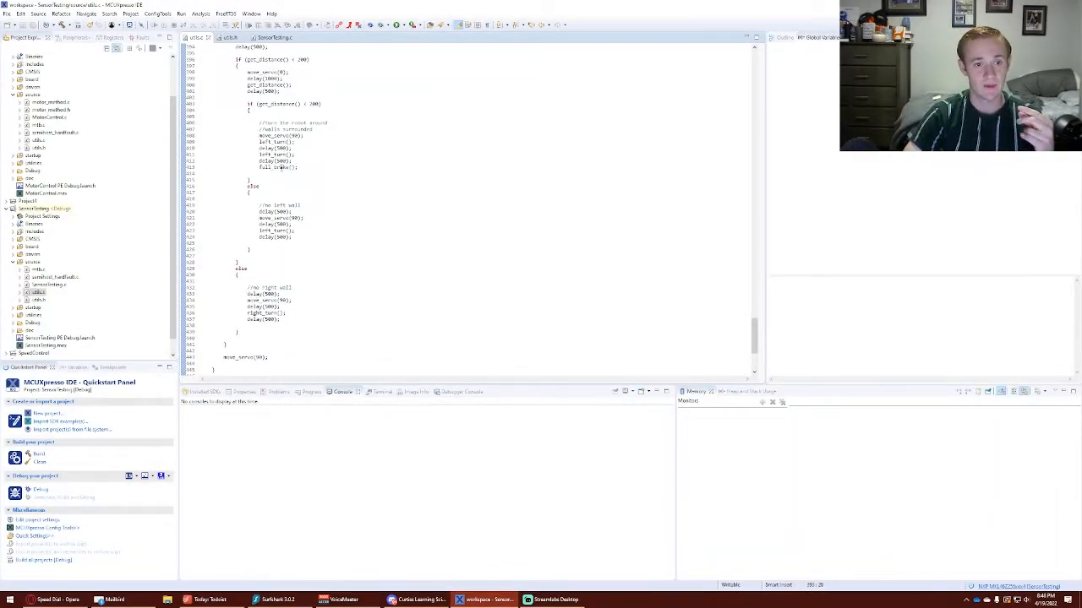
click(297, 166)
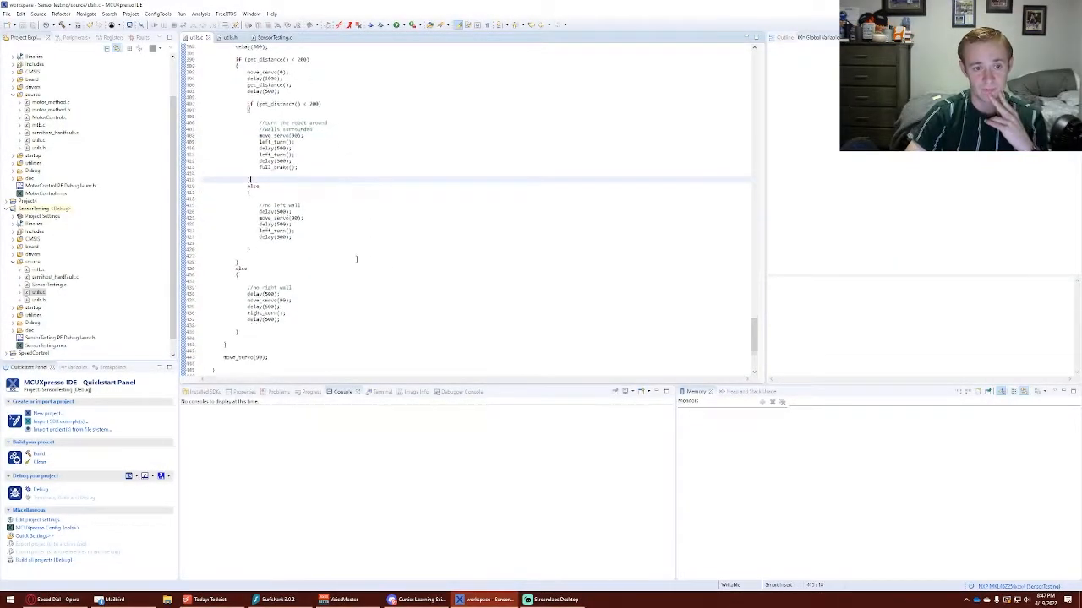
scroll(down, 3)
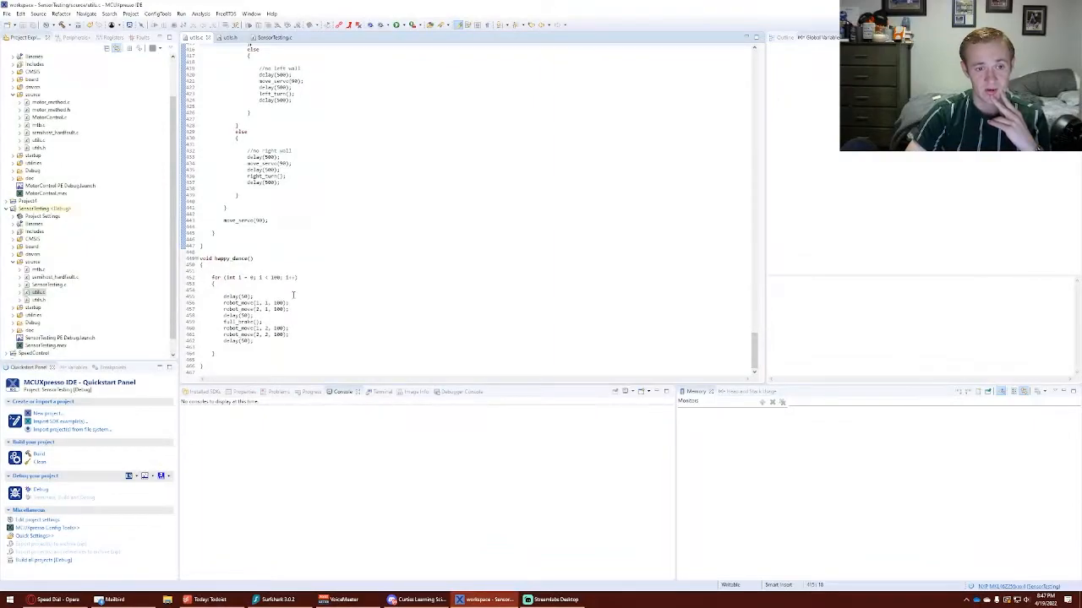